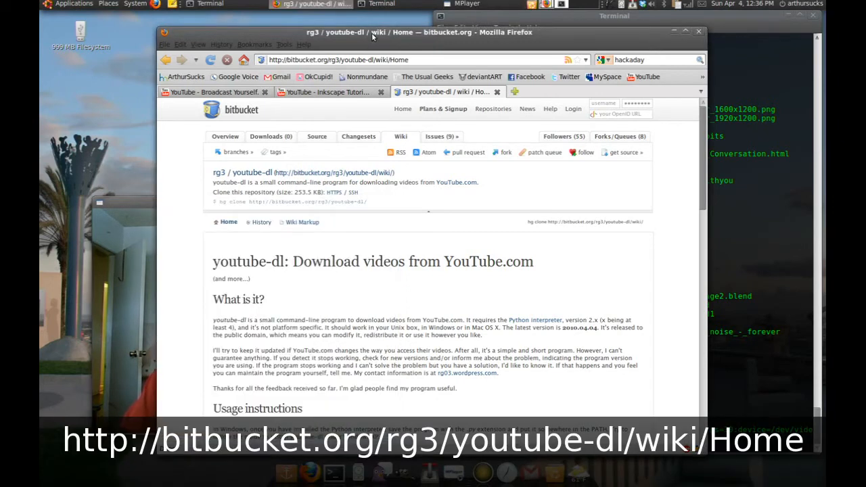
# Step: Scroll the youtube-dl wiki page down to its Download it section
pyautogui.scroll(-3)
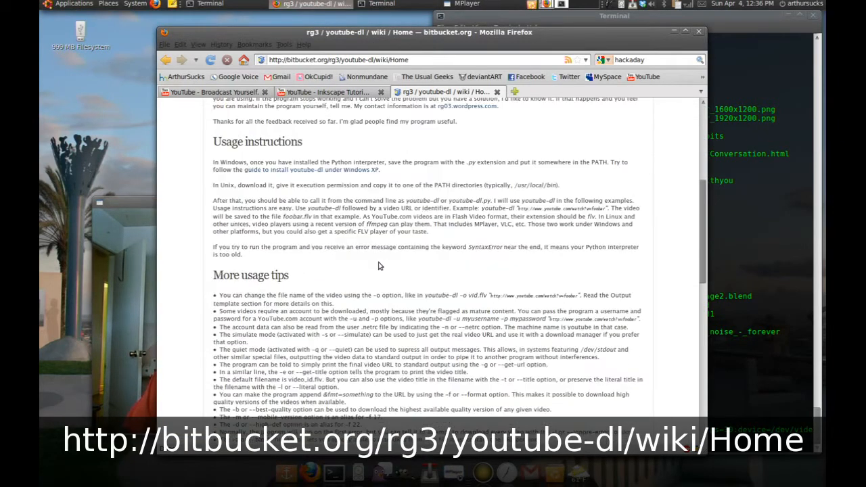
pyautogui.scroll(-3)
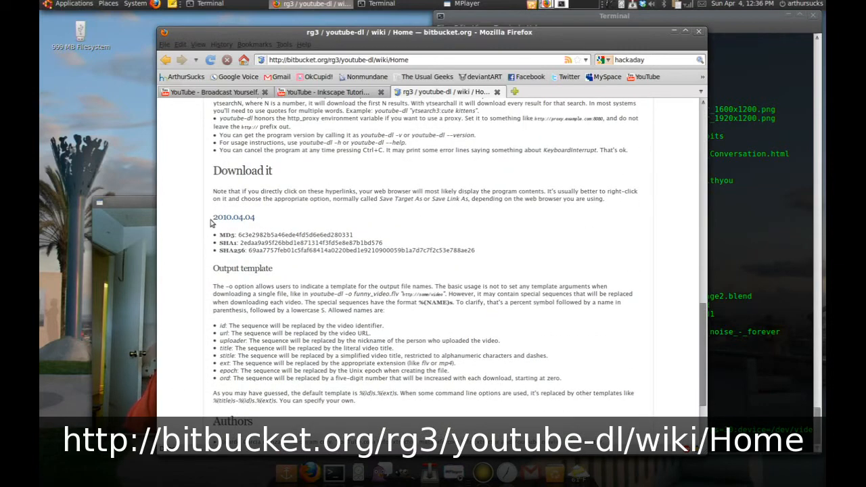
pyautogui.moveTo(270, 222)
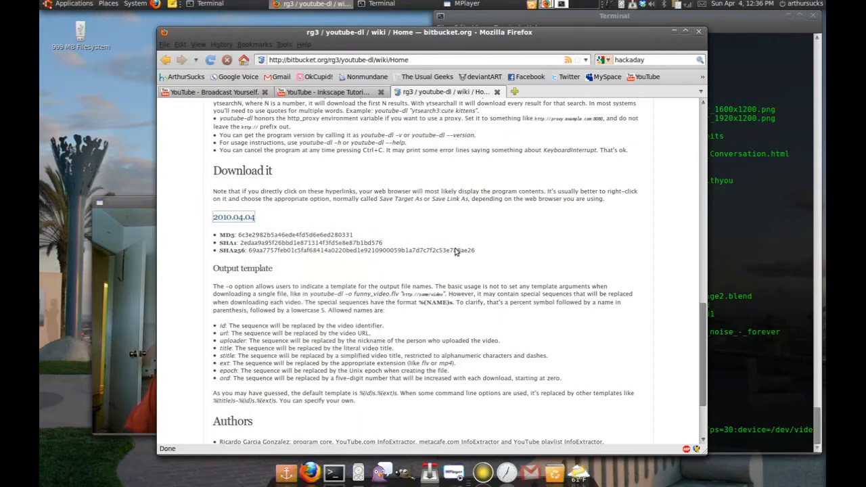
# Step: Download the 2010.04.04 youtube-dl script and save it to the Desktop
pyautogui.click(233, 216)
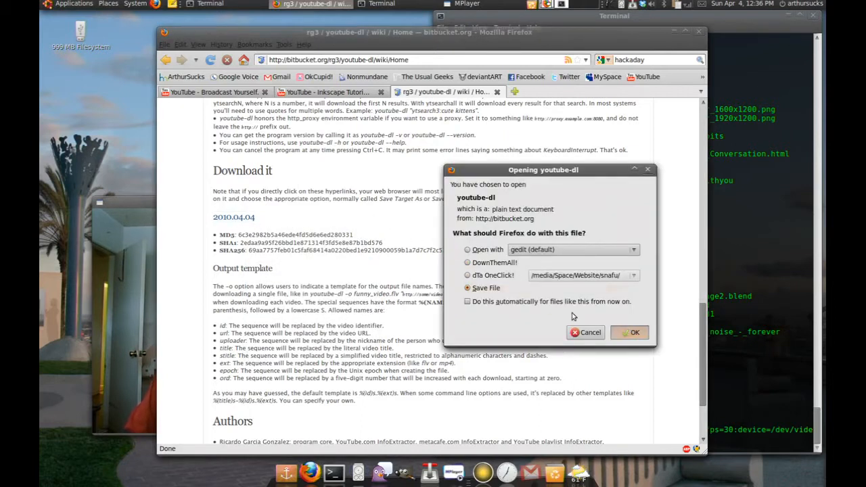
pyautogui.click(633, 333)
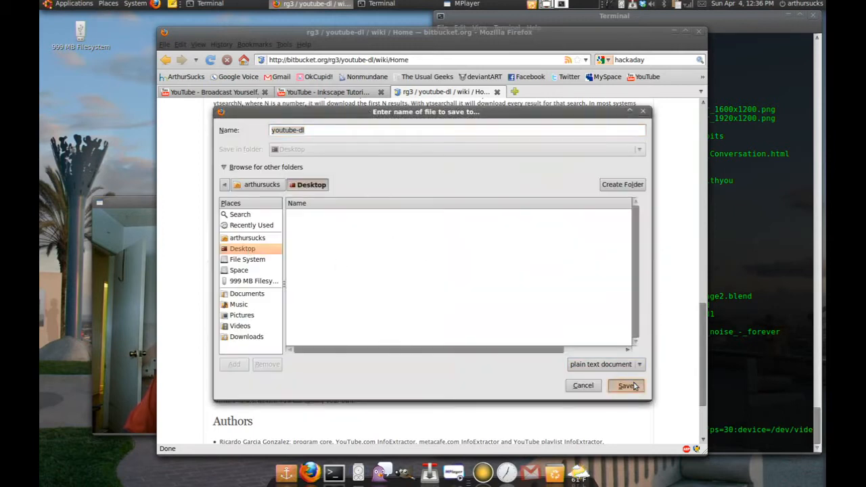
pyautogui.click(626, 386)
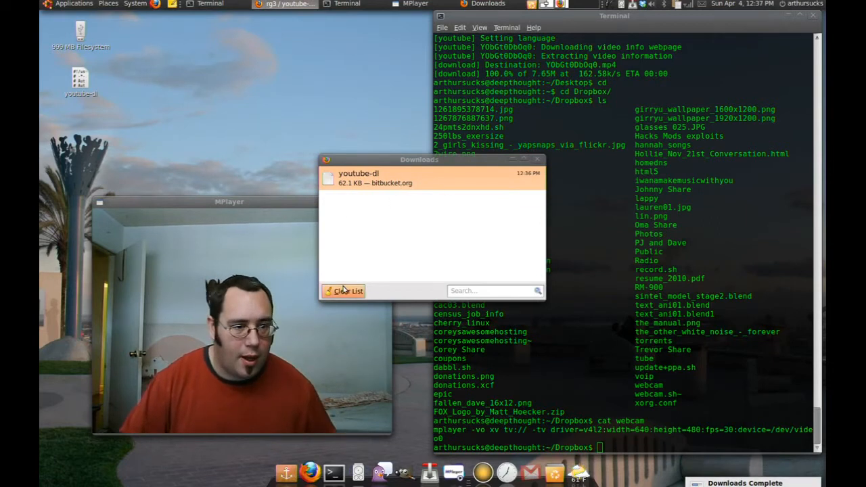
# Step: Clear the Downloads list and change the terminal into the Desktop folder
pyautogui.click(346, 290)
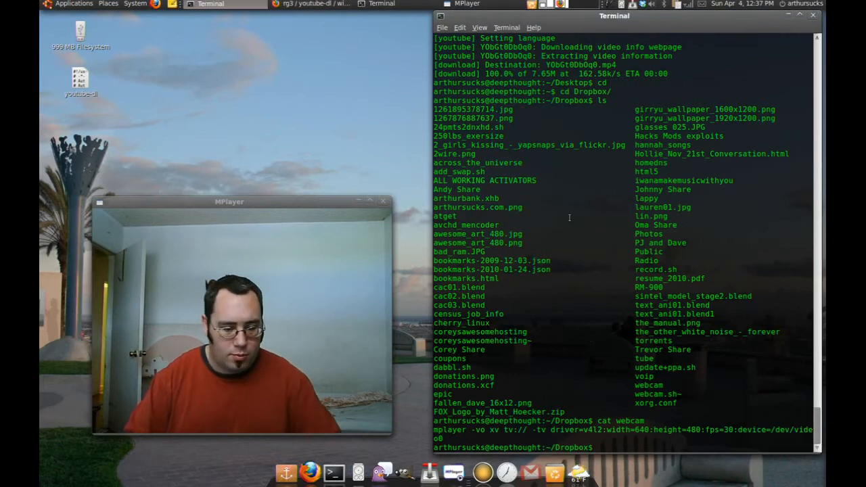
pyautogui.write('cd Desktop/')
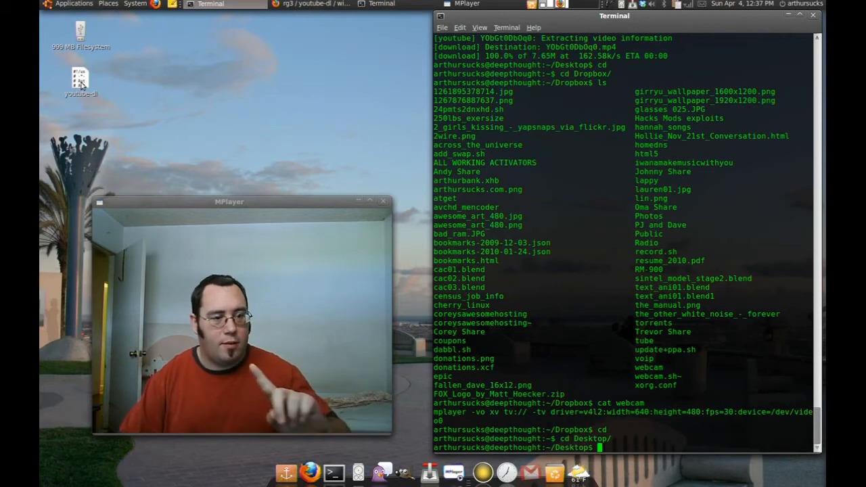
# Step: In the youtube-dl file's Properties, allow executing the file as a program
pyautogui.rightClick(81, 77)
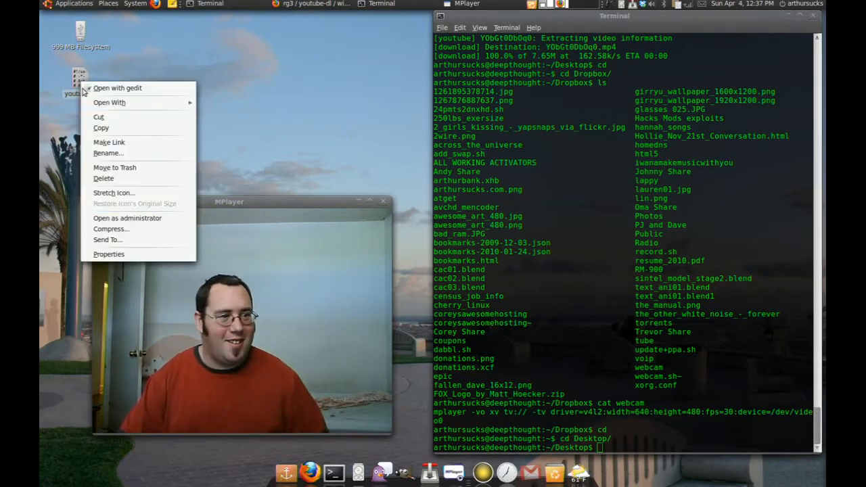
pyautogui.click(108, 254)
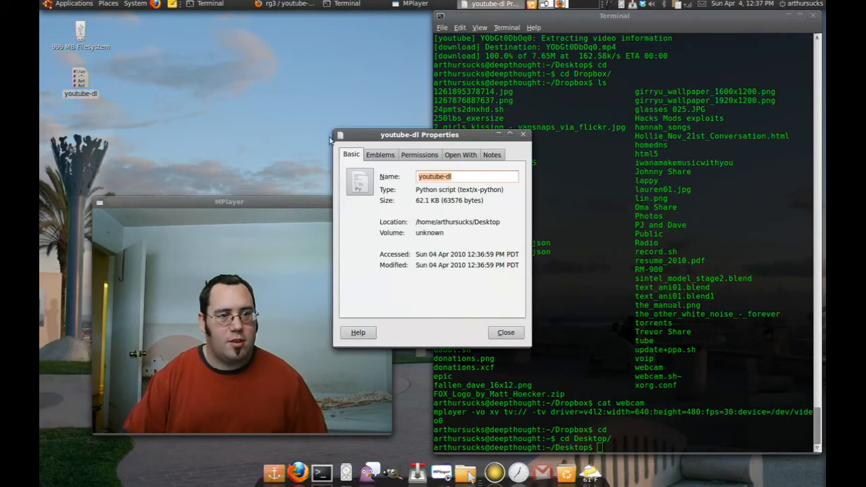
pyautogui.click(420, 154)
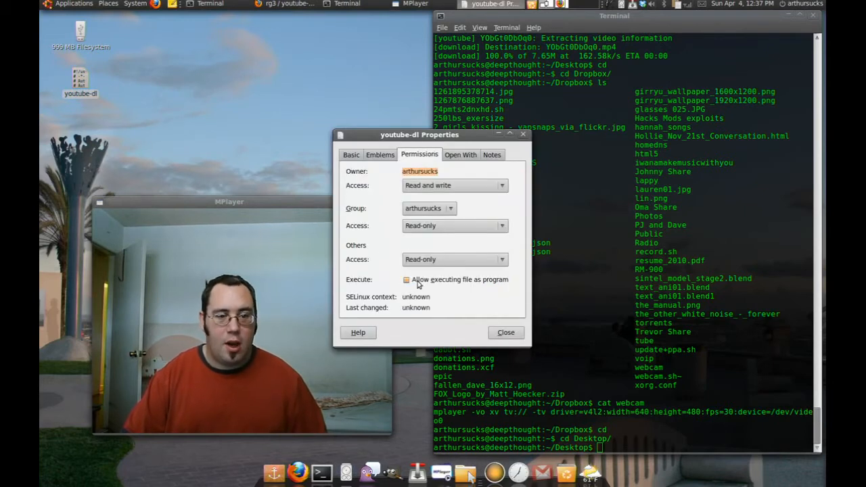
pyautogui.click(506, 333)
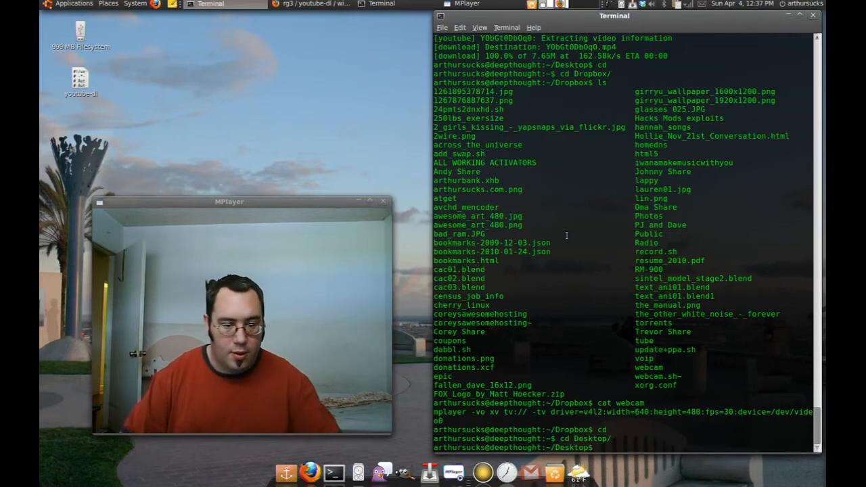
# Step: Begin the ./youtube-dl command at the Desktop prompt
pyautogui.write('./')
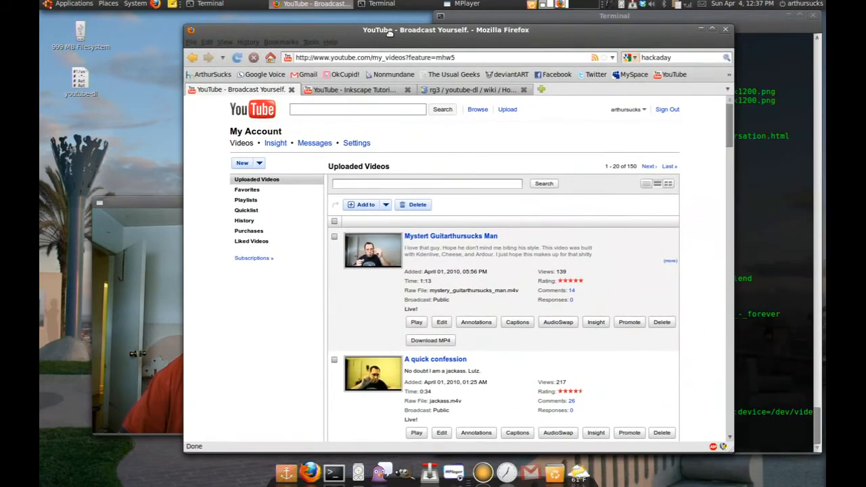
# Step: Copy the link location of the first uploaded YouTube video
pyautogui.rightClick(451, 235)
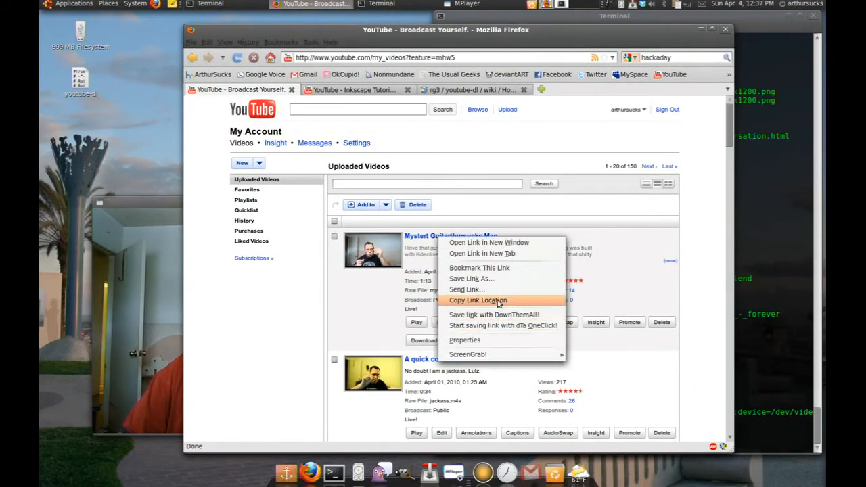
pyautogui.click(478, 301)
pyautogui.write('./youtube-dl -')
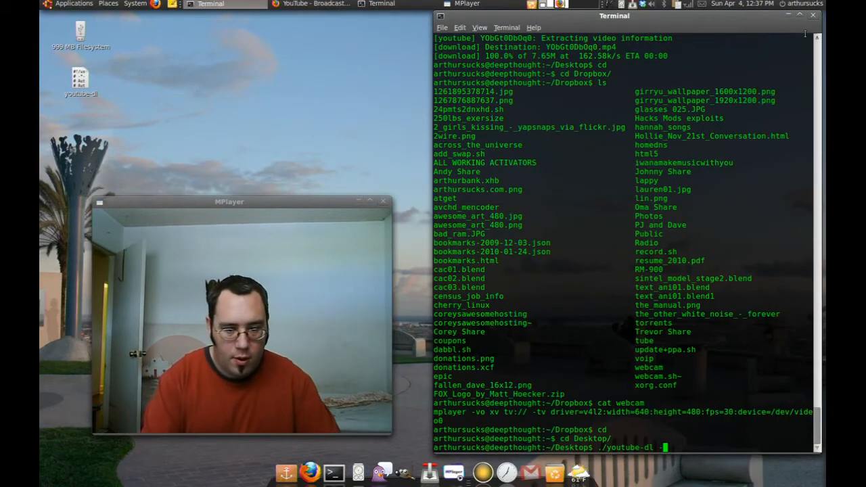
pyautogui.write('f 18')
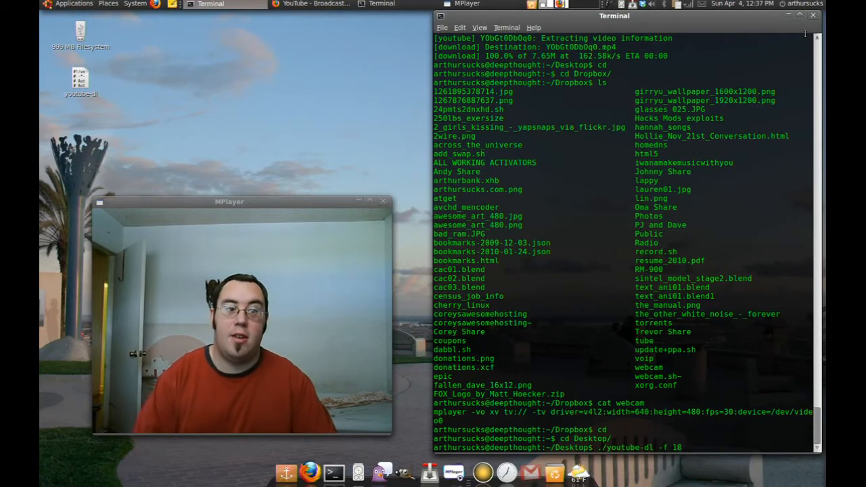
pyautogui.write('http://www.youtube.com/watch?v=pB45omsYs-U')
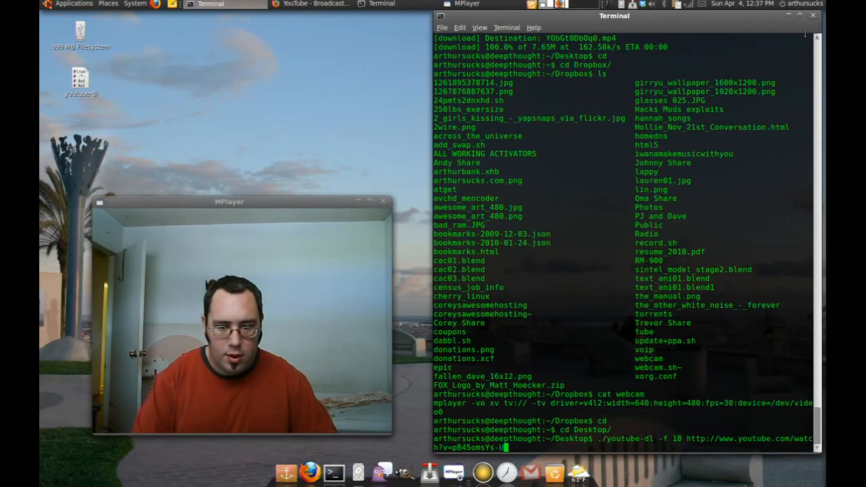